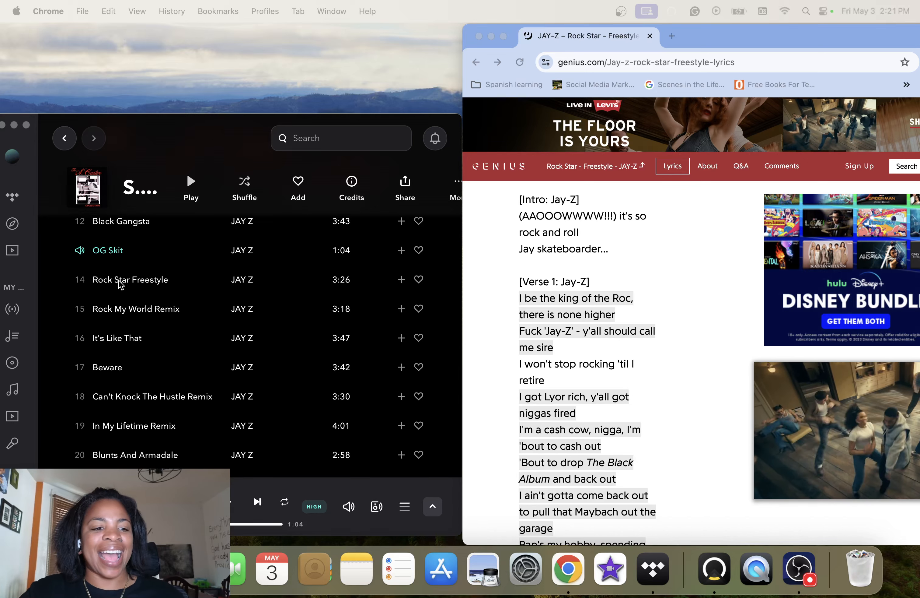
Play Jay-Z's 'Rock Star Freestyle' from the TIDAL album track list.
{"action": "double_click", "coordinate": [130, 279]}
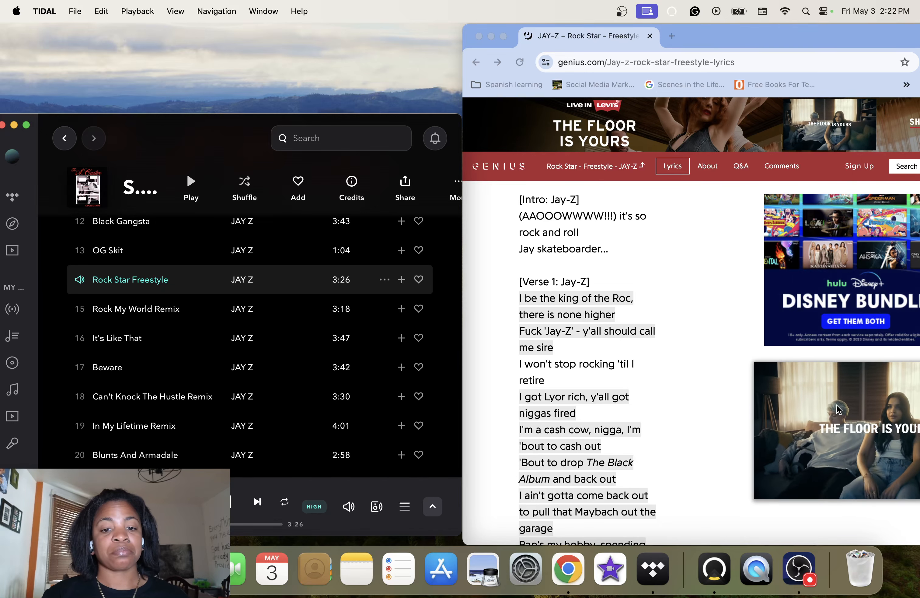
Scroll the lyrics page through Verse 1 down to the metaphors line as the track plays.
{"action": "scroll", "scroll_direction": "down", "scroll_amount": 3}
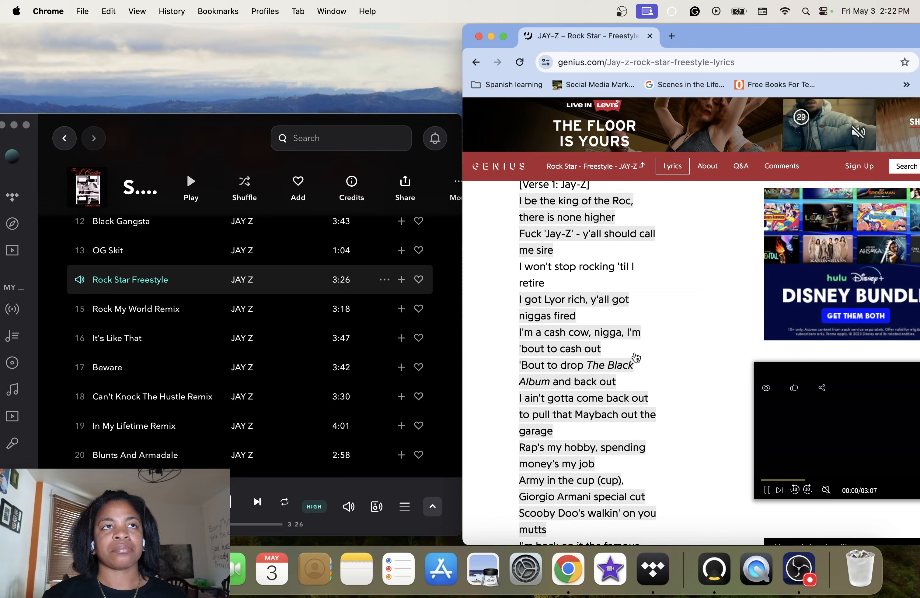
{"action": "scroll", "scroll_direction": "down", "scroll_amount": 3}
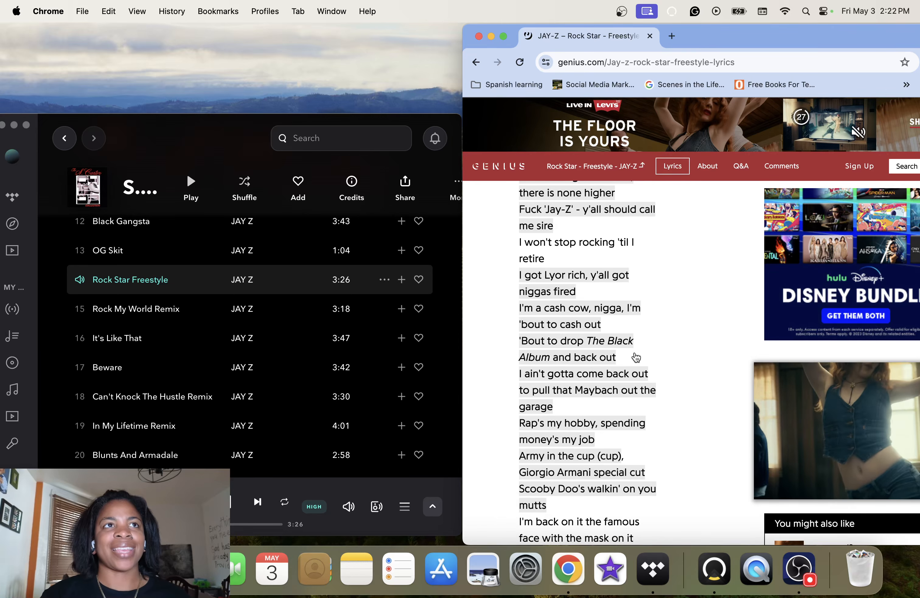
{"action": "scroll", "scroll_direction": "down", "scroll_amount": 3}
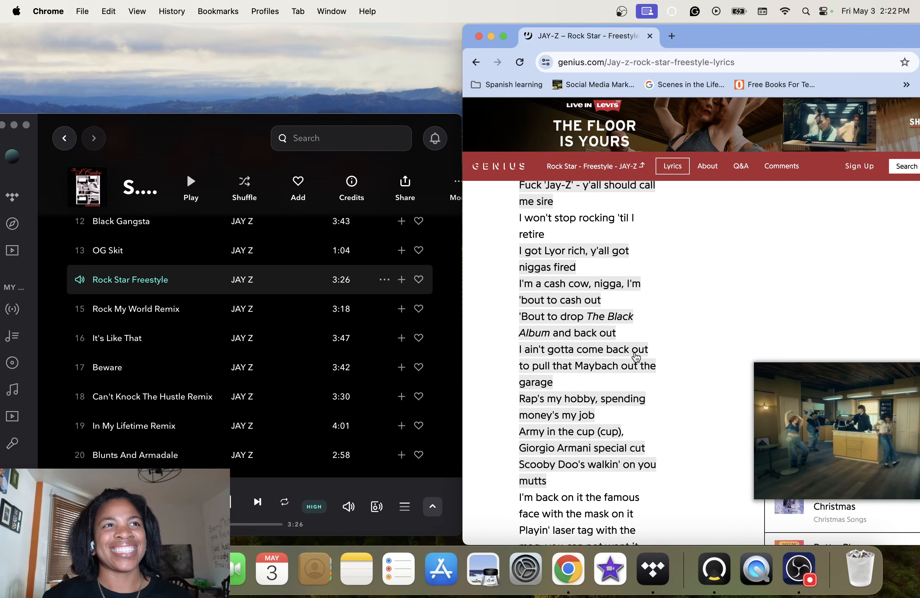
{"action": "scroll", "scroll_direction": "down", "scroll_amount": 3}
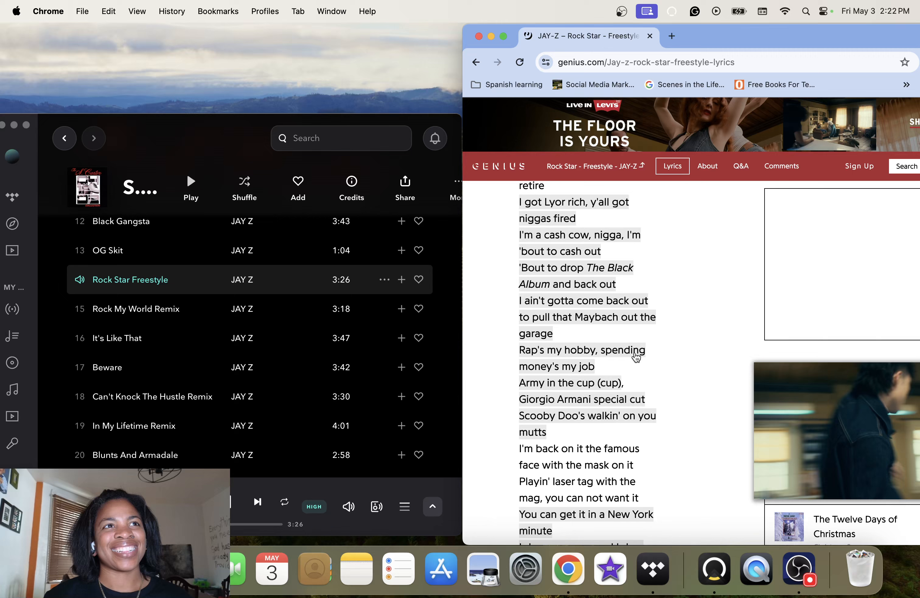
{"action": "scroll", "scroll_direction": "down", "scroll_amount": 3}
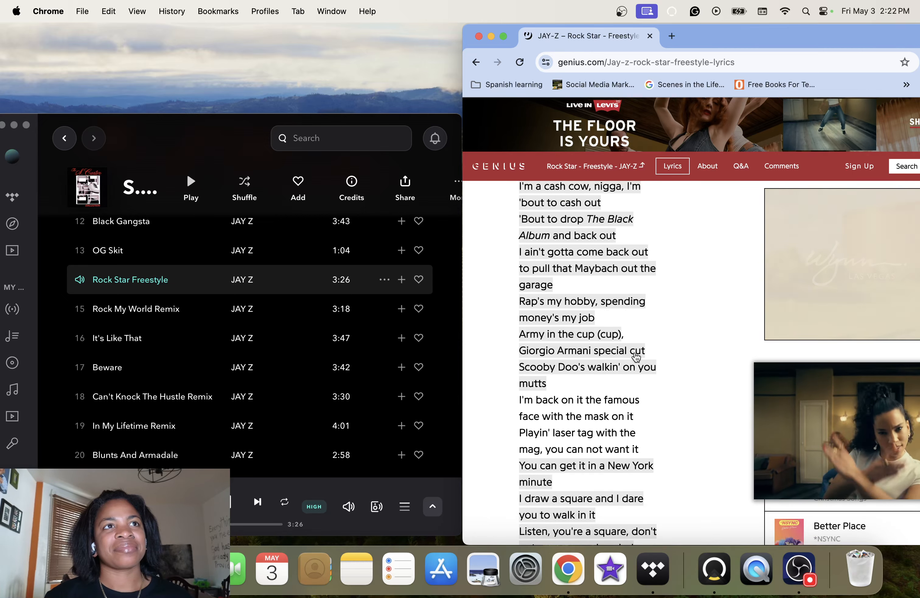
{"action": "scroll", "scroll_direction": "down", "scroll_amount": 3}
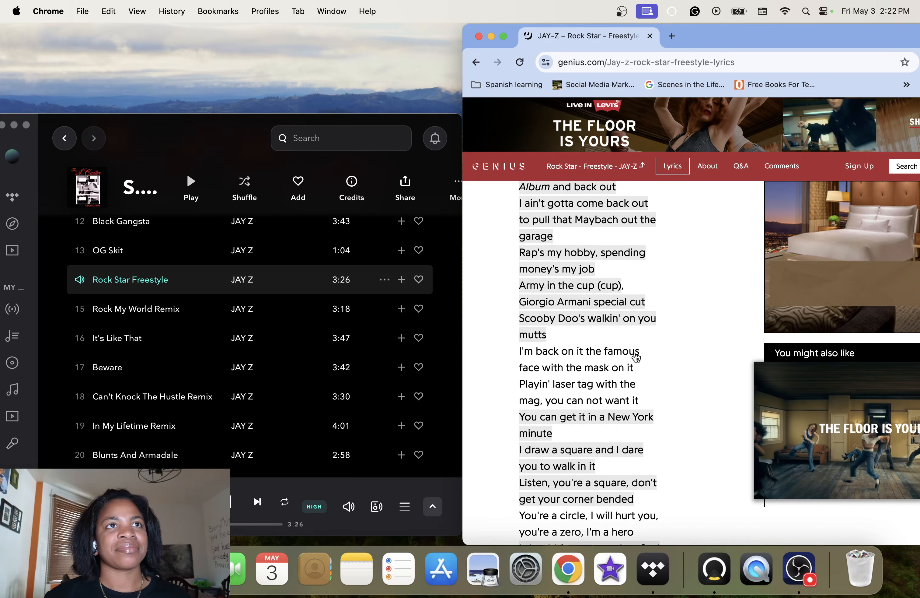
{"action": "scroll", "scroll_direction": "down", "scroll_amount": 3}
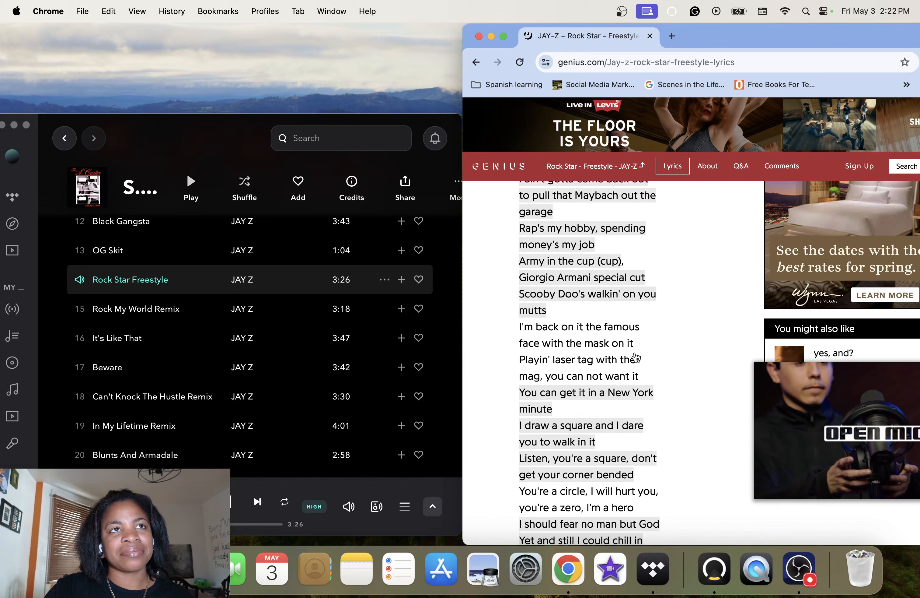
{"action": "scroll", "scroll_direction": "down", "scroll_amount": 3}
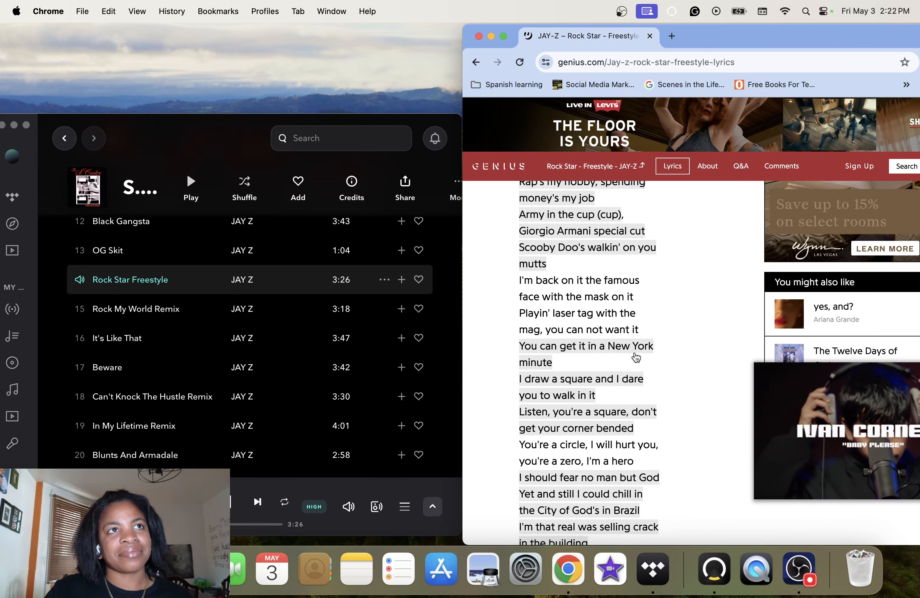
{"action": "scroll", "scroll_direction": "down", "scroll_amount": 3}
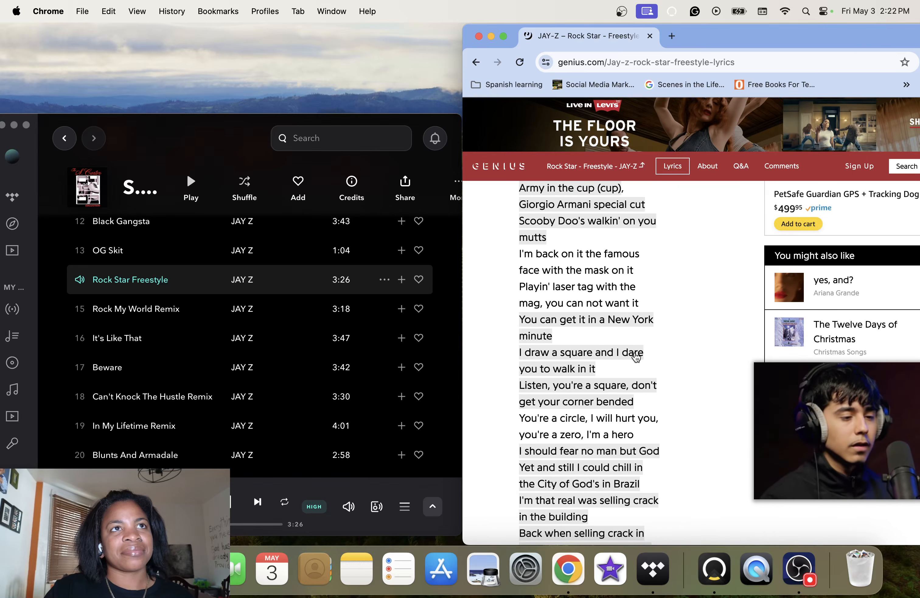
{"action": "scroll", "scroll_direction": "down", "scroll_amount": 3}
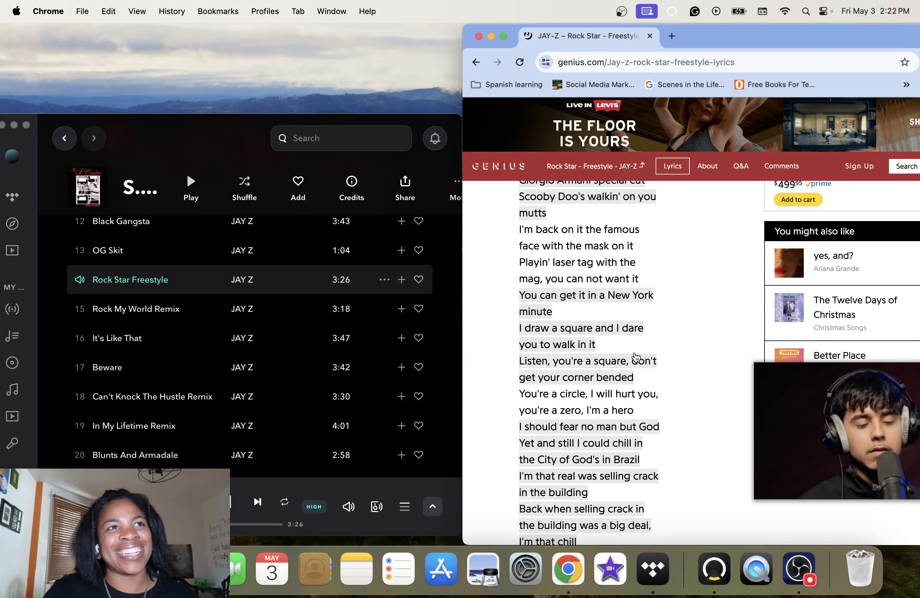
{"action": "scroll", "scroll_direction": "down", "scroll_amount": 3}
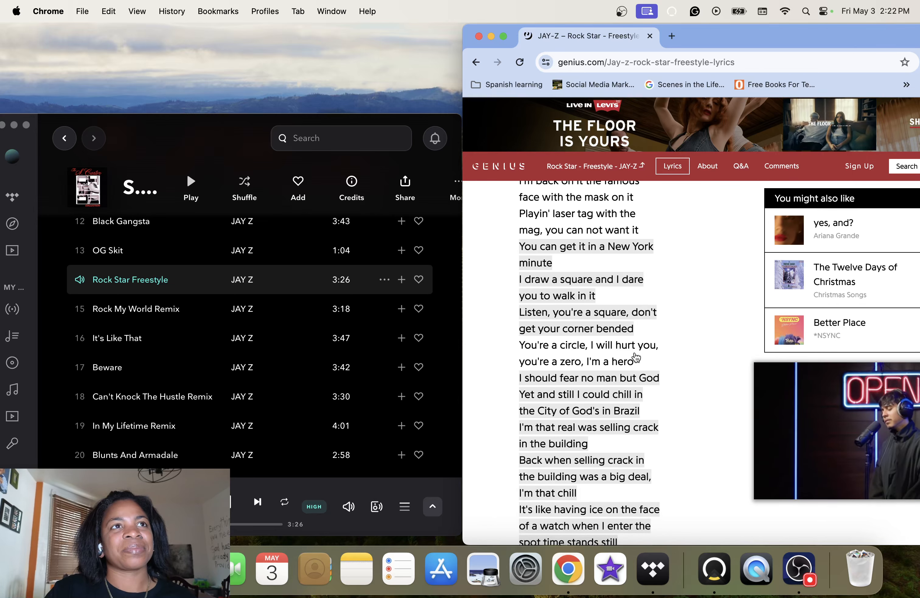
{"action": "scroll", "scroll_direction": "down", "scroll_amount": 3}
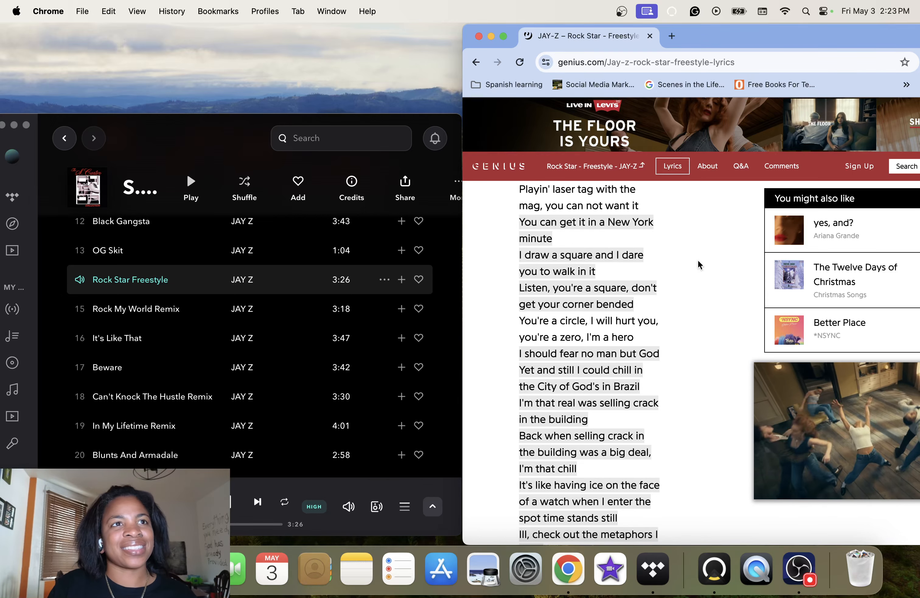
Scroll past the ad and end of Verse 1 to Pharrell's Chorus and the start of the Bridge.
{"action": "scroll", "scroll_direction": "down", "scroll_amount": 3}
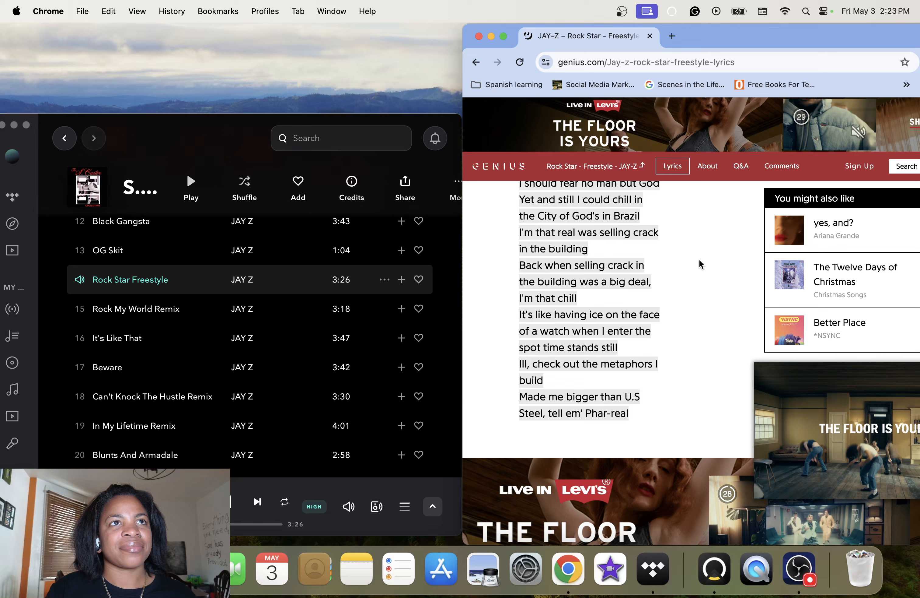
{"action": "scroll", "scroll_direction": "down", "scroll_amount": 3}
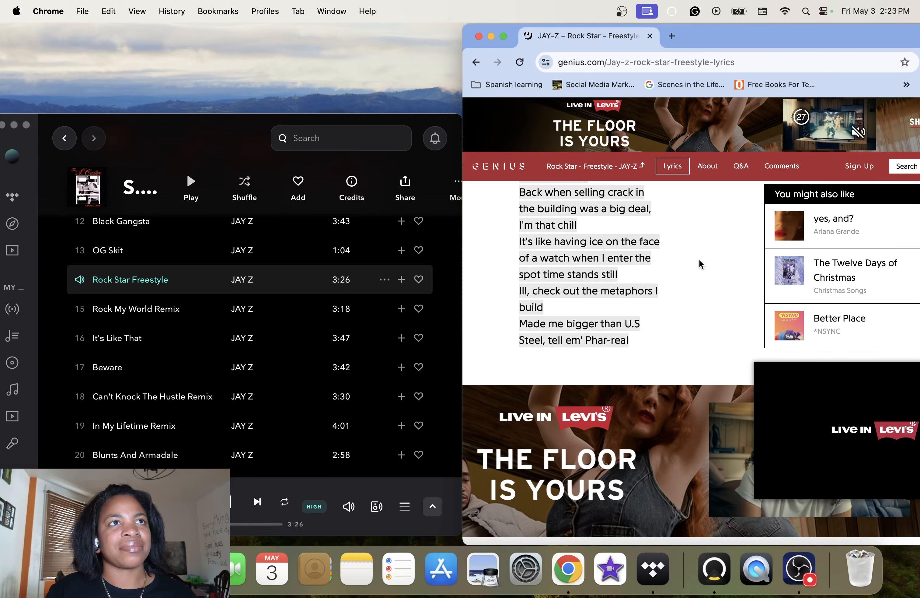
{"action": "scroll", "scroll_direction": "down", "scroll_amount": 3}
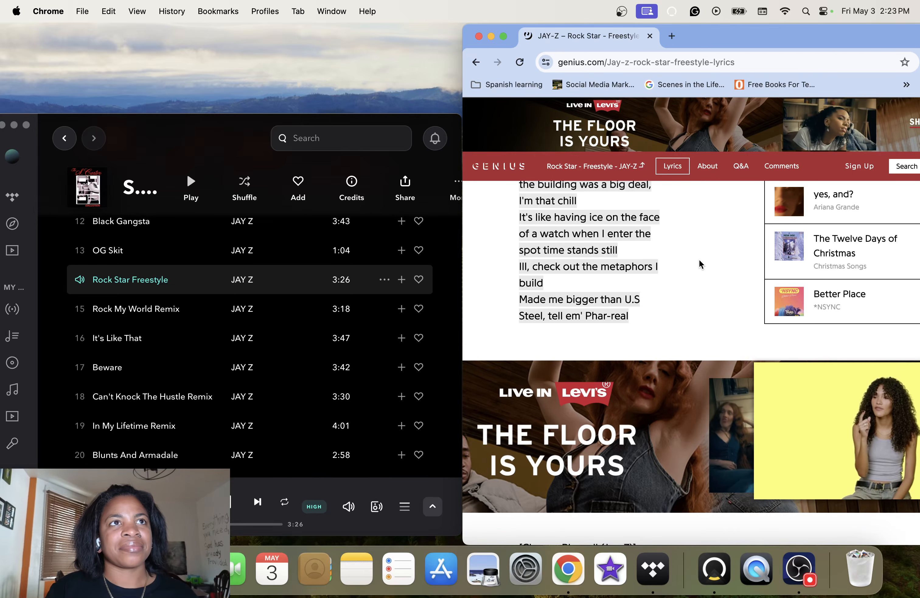
{"action": "scroll", "scroll_direction": "down", "scroll_amount": 3}
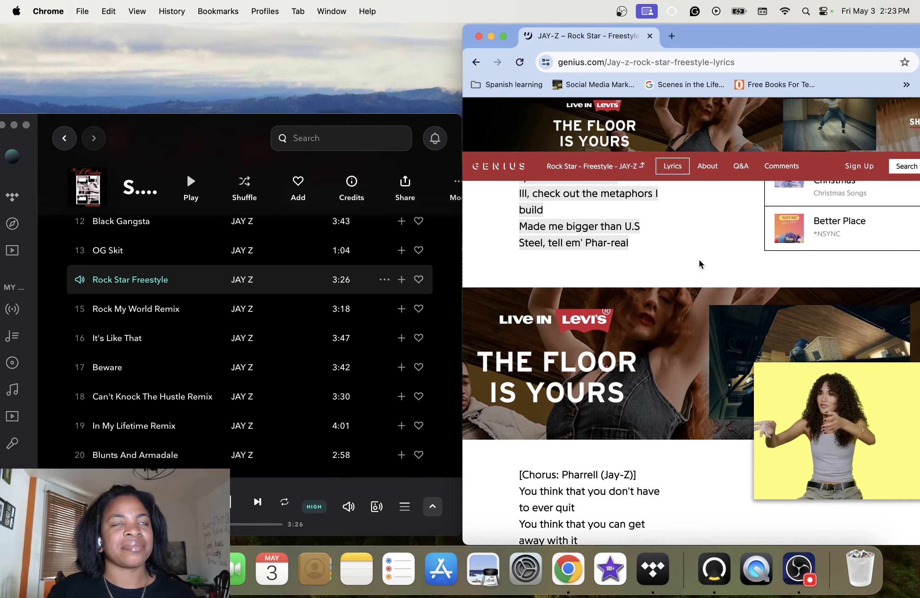
{"action": "scroll", "scroll_direction": "down", "scroll_amount": 3}
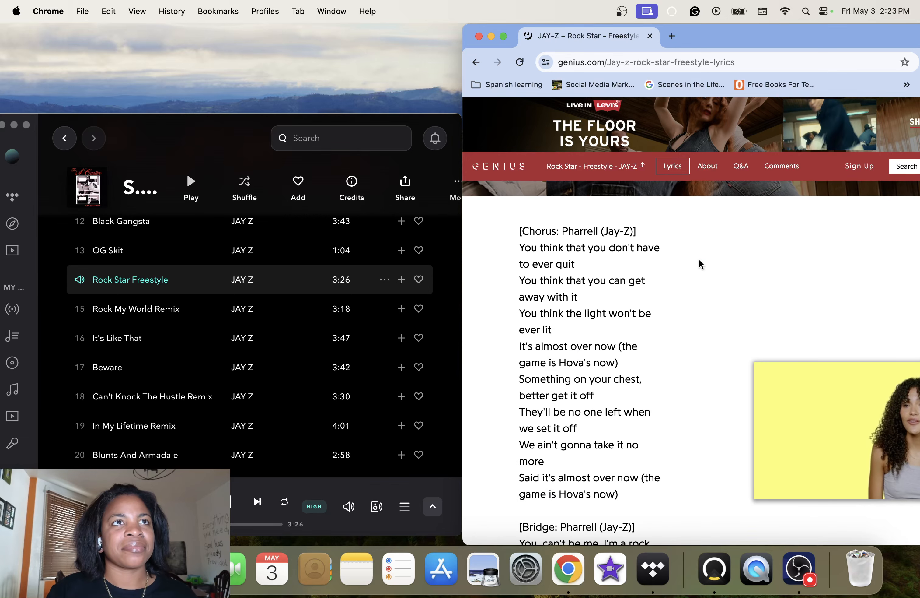
{"action": "scroll", "scroll_direction": "down", "scroll_amount": 3}
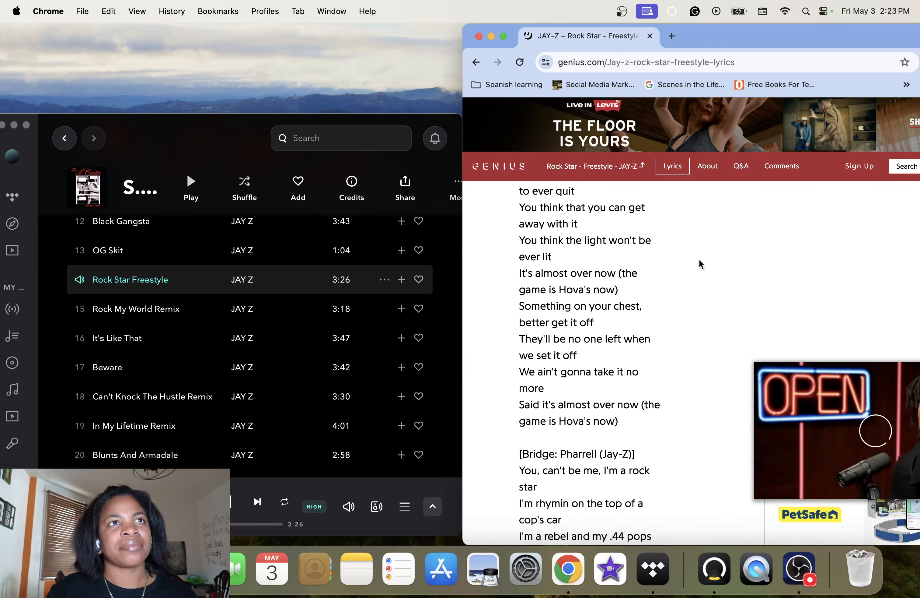
{"action": "scroll", "scroll_direction": "down", "scroll_amount": 3}
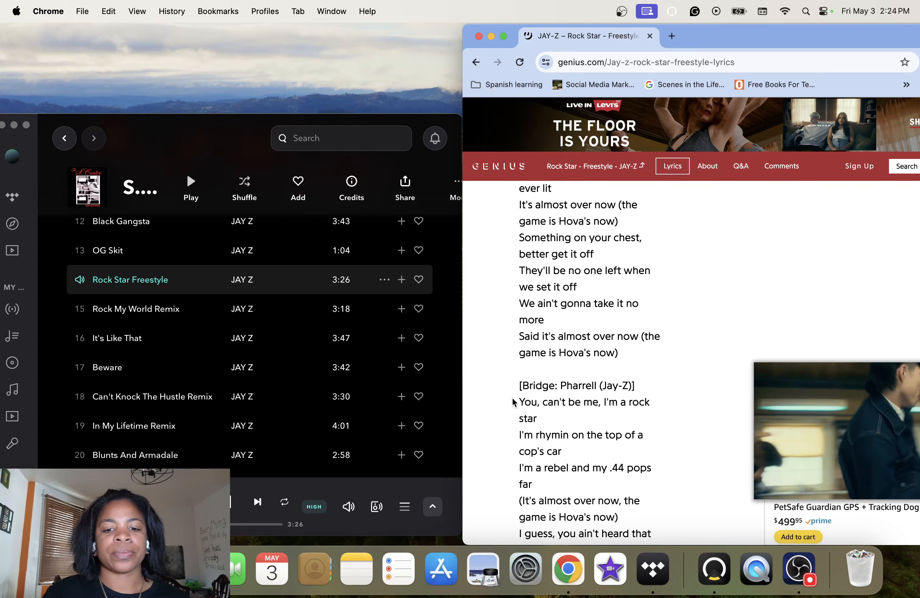
Scroll through the Bridge and Jay-Z Interlude to the repeated Chorus and opening of Verse 2.
{"action": "scroll", "scroll_direction": "down", "scroll_amount": 3}
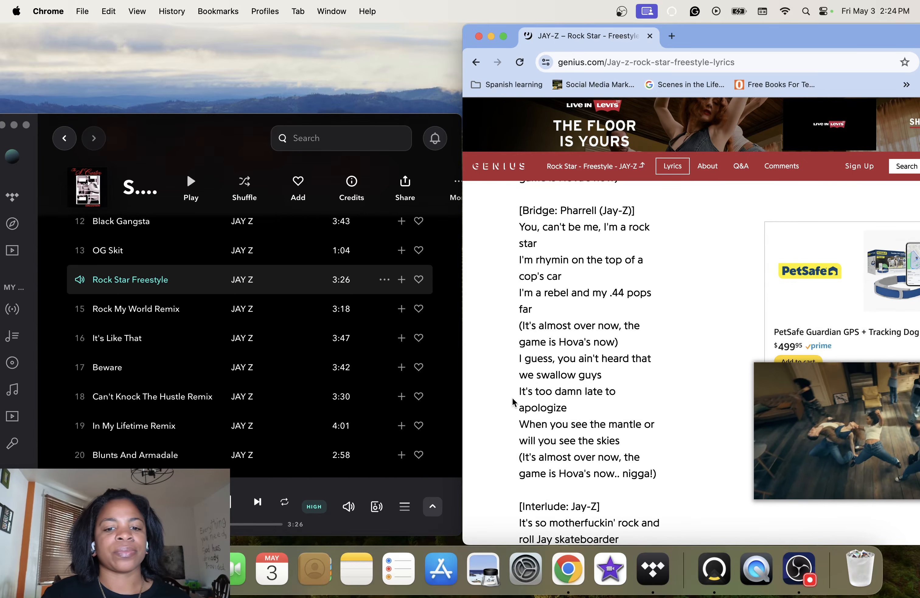
{"action": "scroll", "scroll_direction": "down", "scroll_amount": 3}
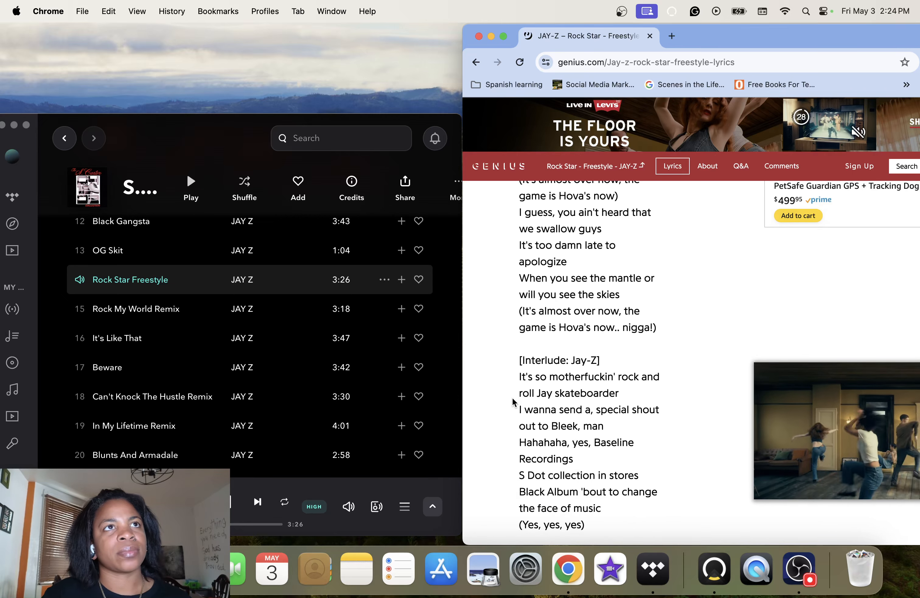
{"action": "scroll", "scroll_direction": "down", "scroll_amount": 3}
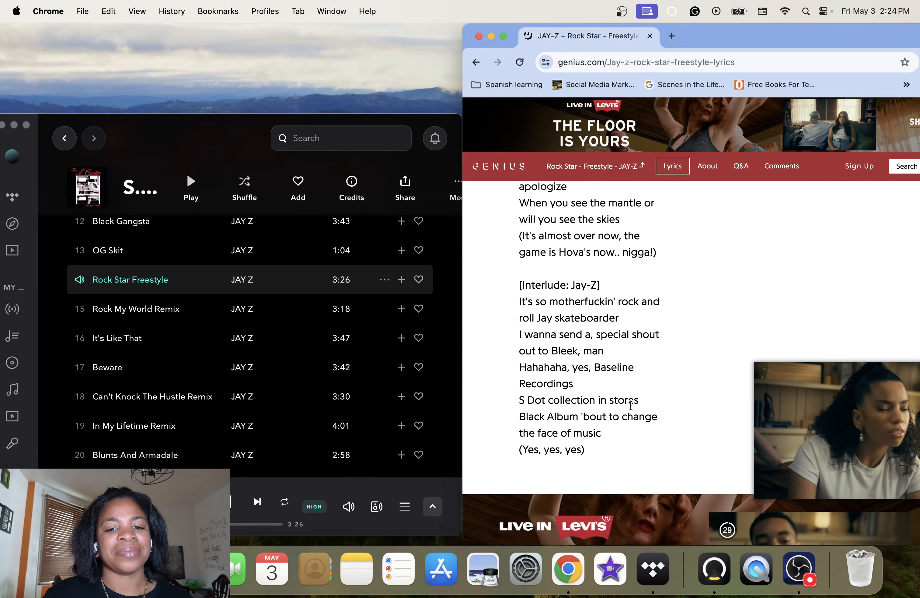
{"action": "scroll", "scroll_direction": "down", "scroll_amount": 3}
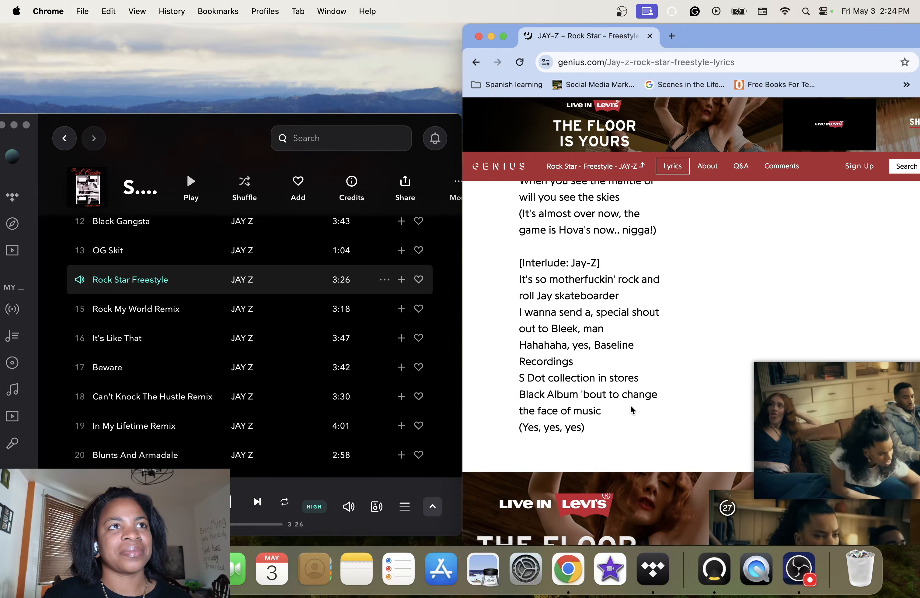
{"action": "scroll", "scroll_direction": "down", "scroll_amount": 3}
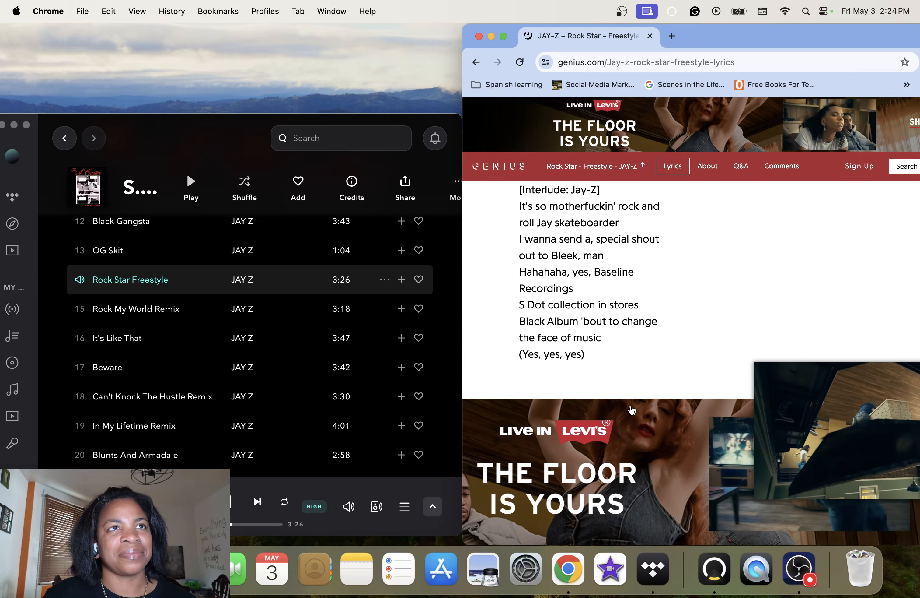
{"action": "scroll", "scroll_direction": "down", "scroll_amount": 3}
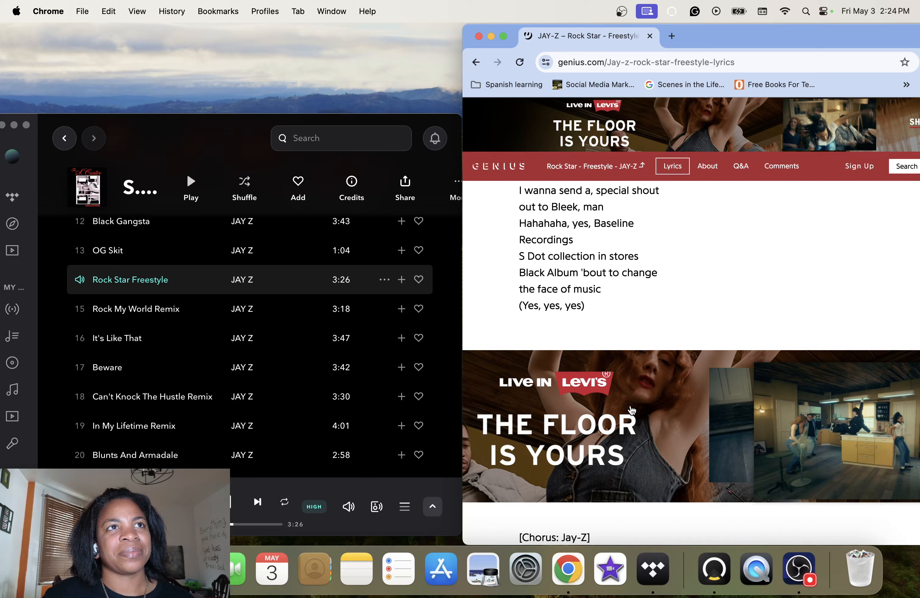
{"action": "scroll", "scroll_direction": "down", "scroll_amount": 3}
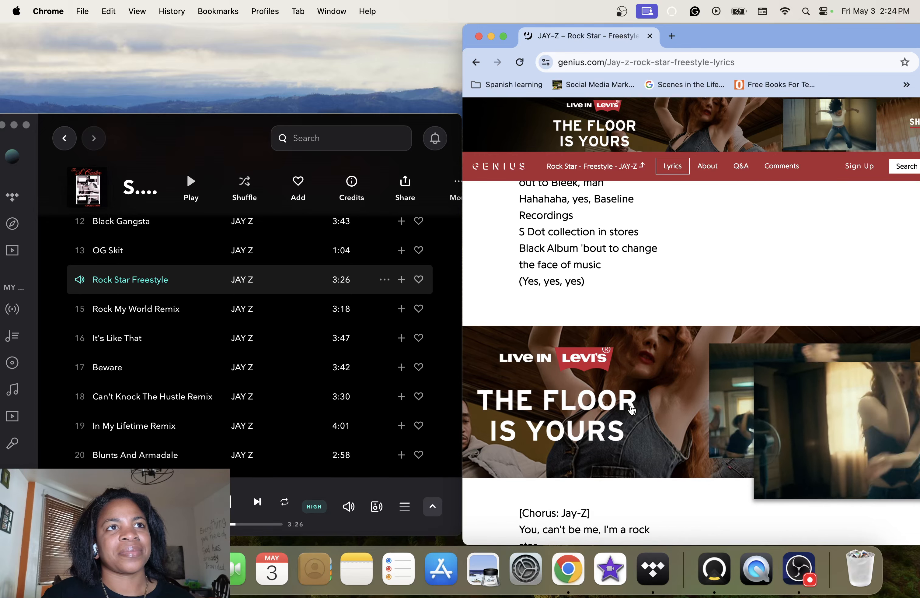
{"action": "scroll", "scroll_direction": "down", "scroll_amount": 3}
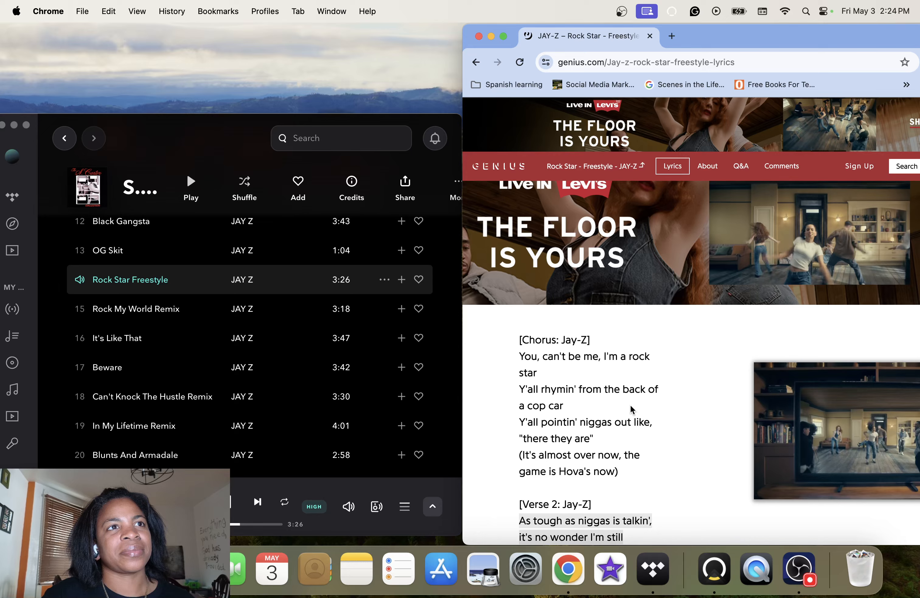
Scroll down through the rest of Verse 2 toward the Outro.
{"action": "scroll", "scroll_direction": "down", "scroll_amount": 3}
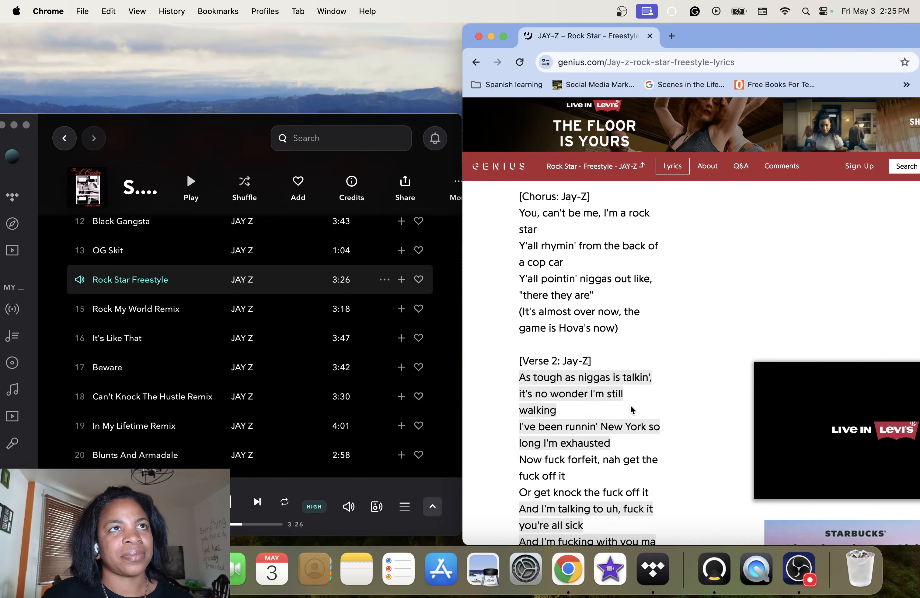
{"action": "scroll", "scroll_direction": "down", "scroll_amount": 3}
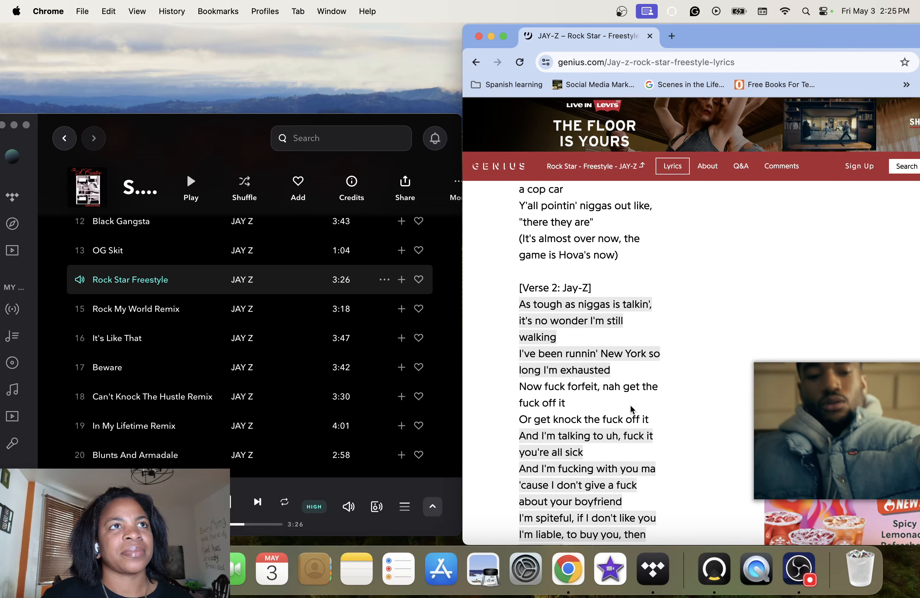
{"action": "scroll", "scroll_direction": "down", "scroll_amount": 3}
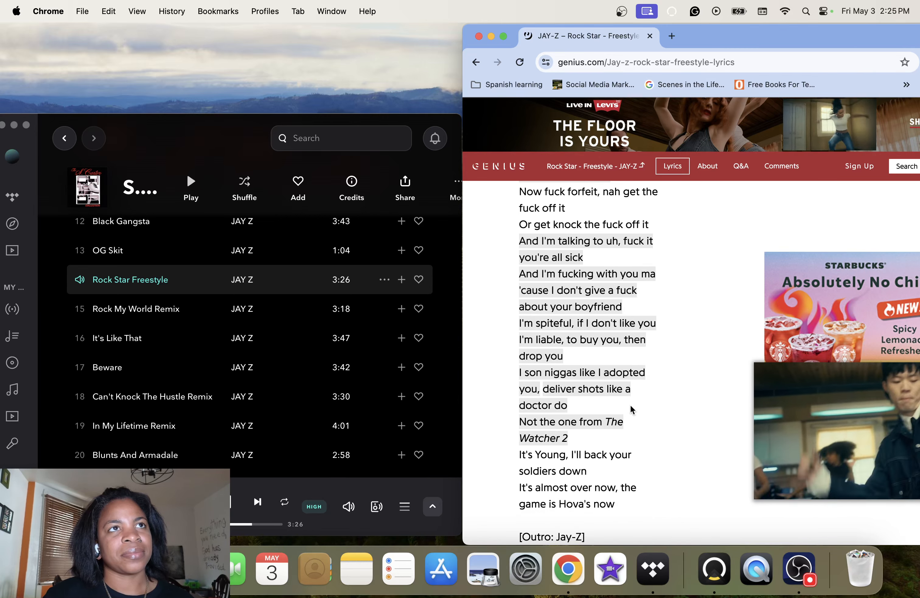
{"action": "scroll", "scroll_direction": "down", "scroll_amount": 3}
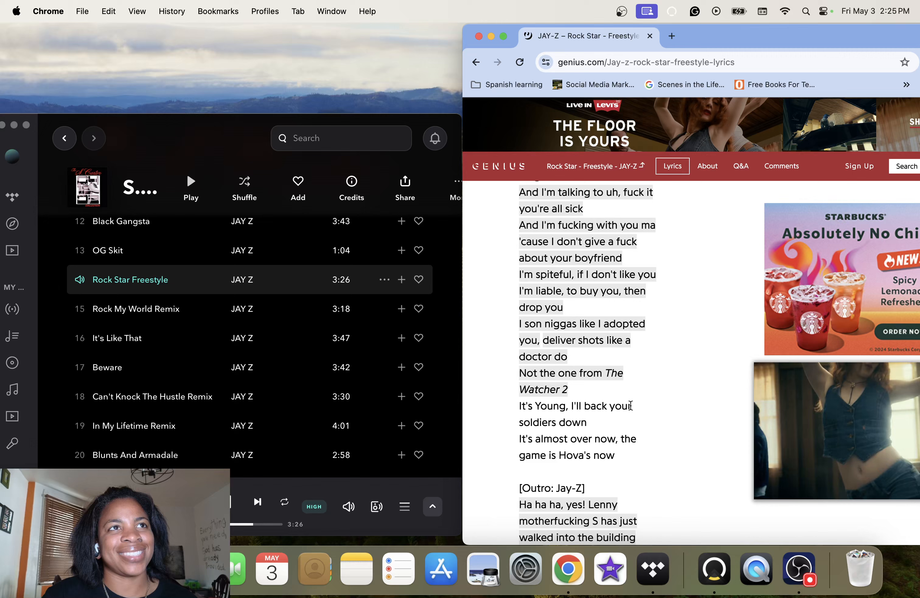
{"action": "scroll", "scroll_direction": "down", "scroll_amount": 3}
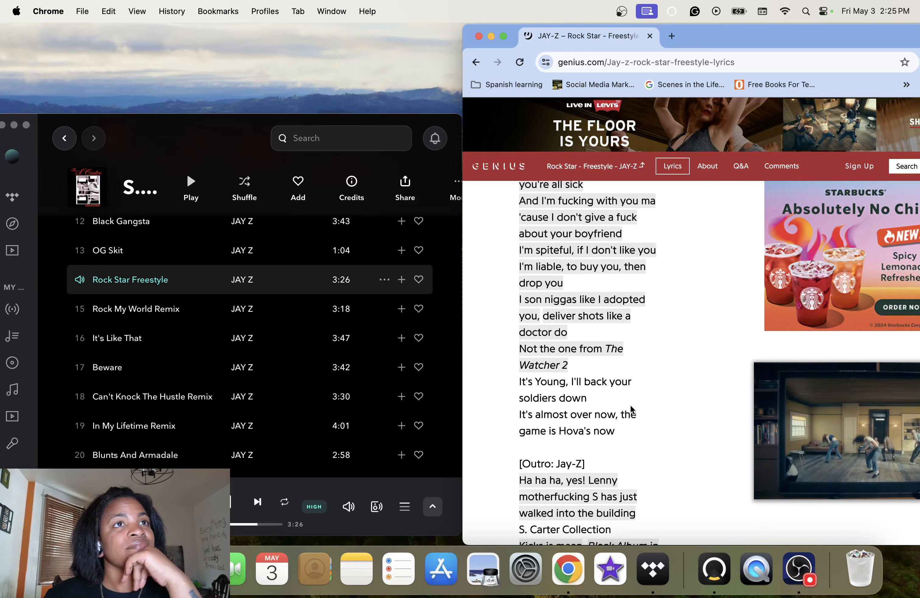
{"action": "scroll", "scroll_direction": "down", "scroll_amount": 3}
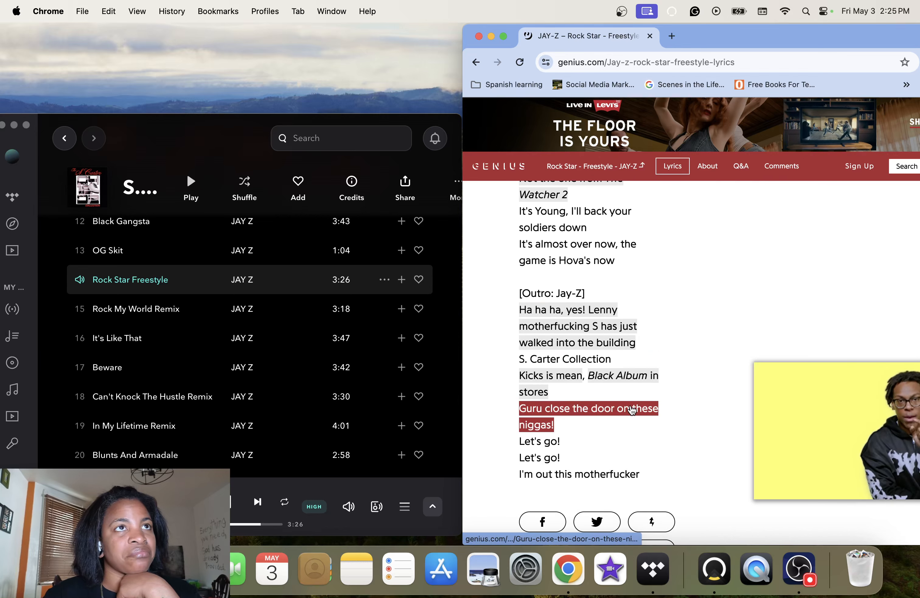
Scroll through the Jay-Z Outro to its last line, until the share and Embed buttons appear.
{"action": "scroll", "scroll_direction": "down", "scroll_amount": 3}
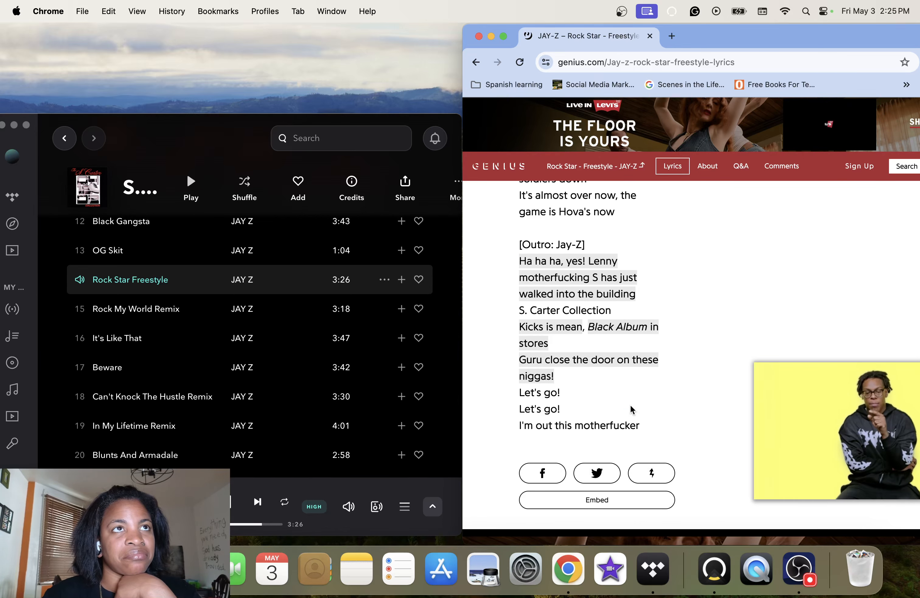
{"action": "scroll", "scroll_direction": "down", "scroll_amount": 3}
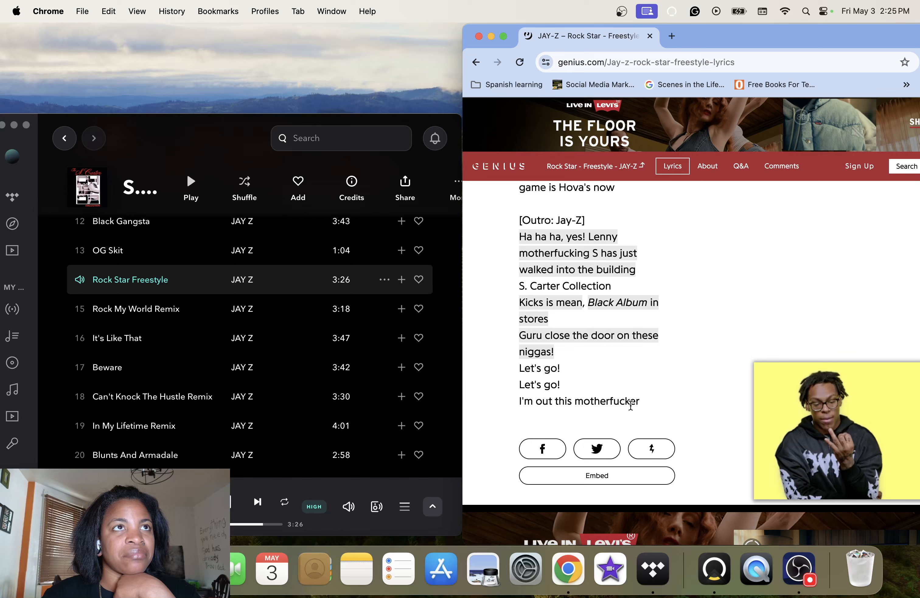
{"action": "scroll", "scroll_direction": "down", "scroll_amount": 3}
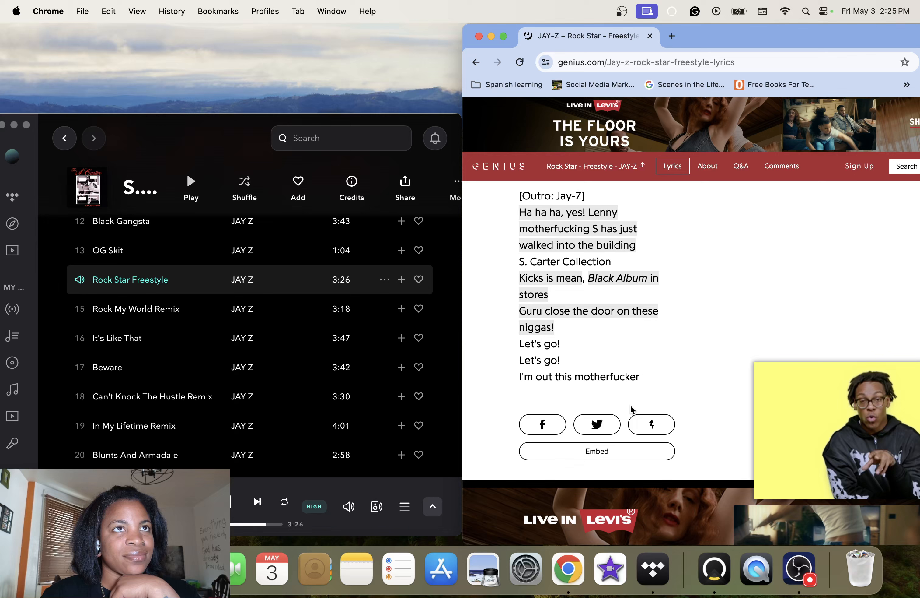
{"action": "scroll", "scroll_direction": "down", "scroll_amount": 3}
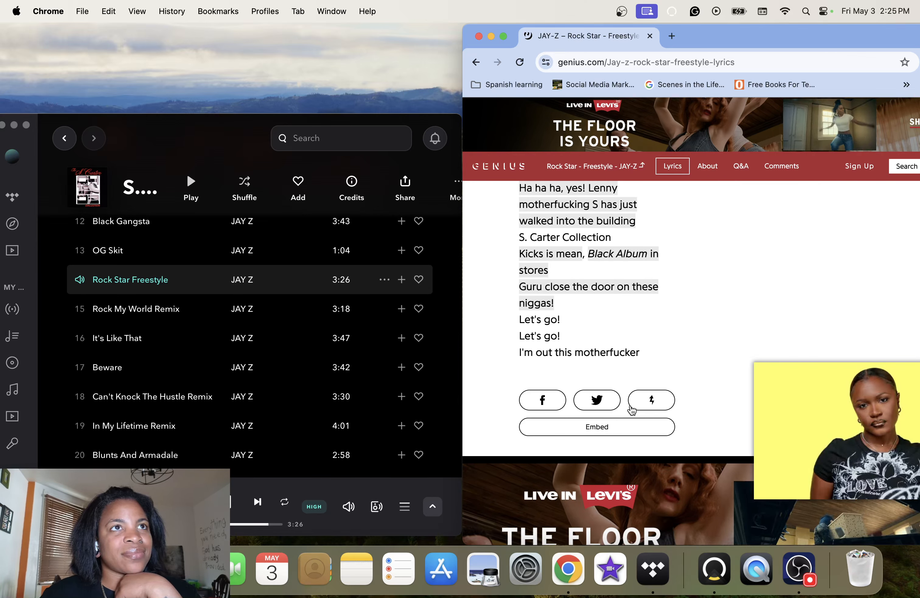
{"action": "scroll", "scroll_direction": "down", "scroll_amount": 3}
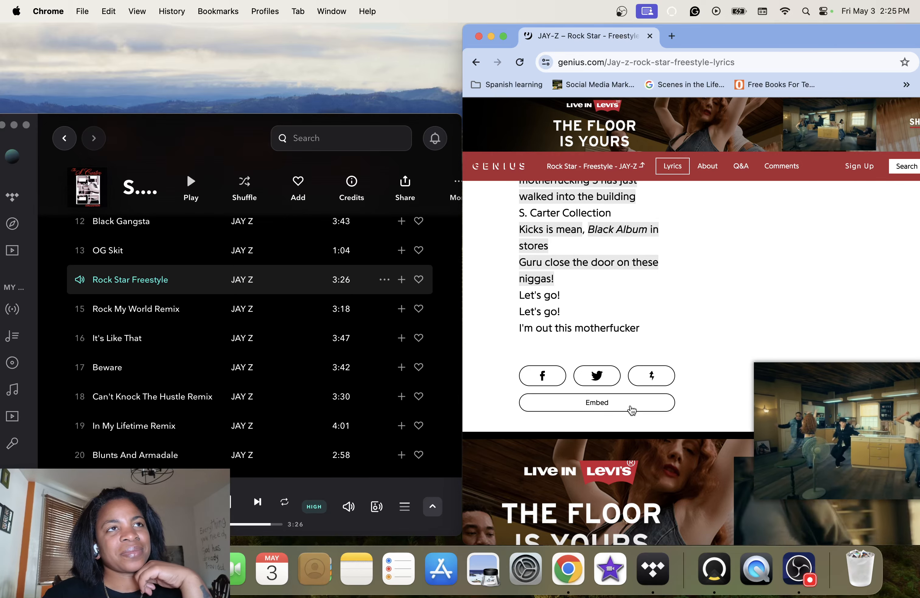
{"action": "scroll", "scroll_direction": "down", "scroll_amount": 3}
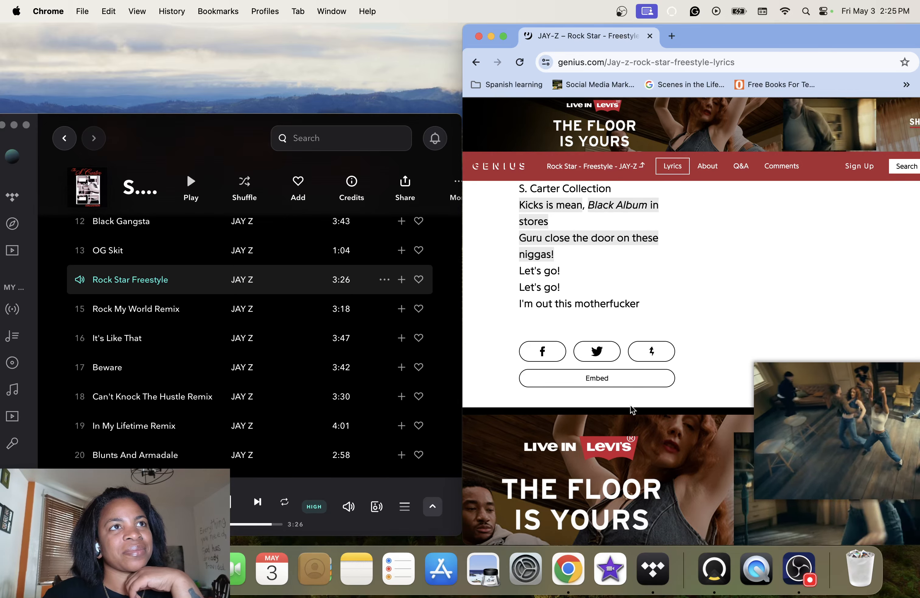